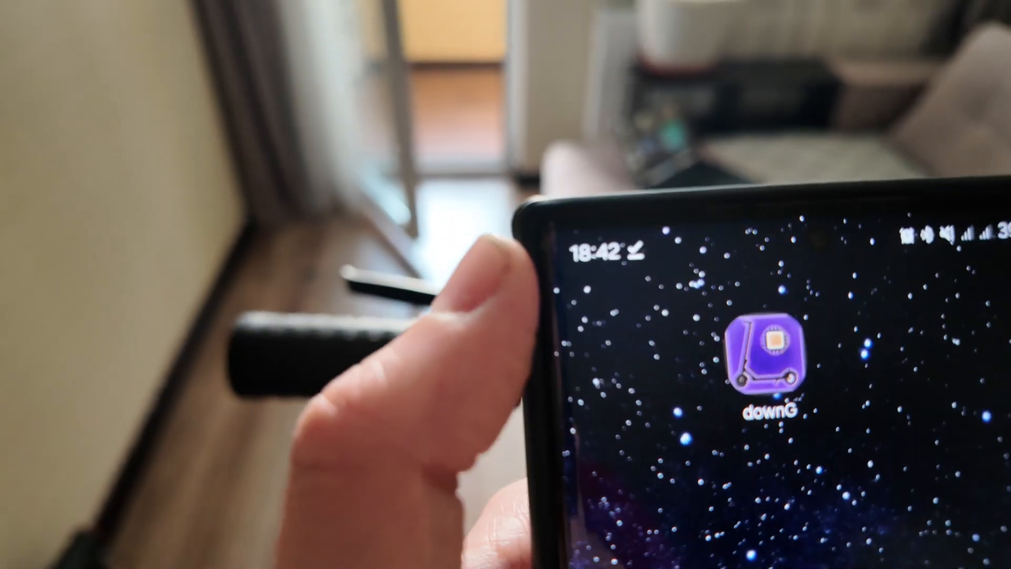
# Launch DownG from the phone's home screen to reach its disclaimer notice
pyautogui.click(778, 358)
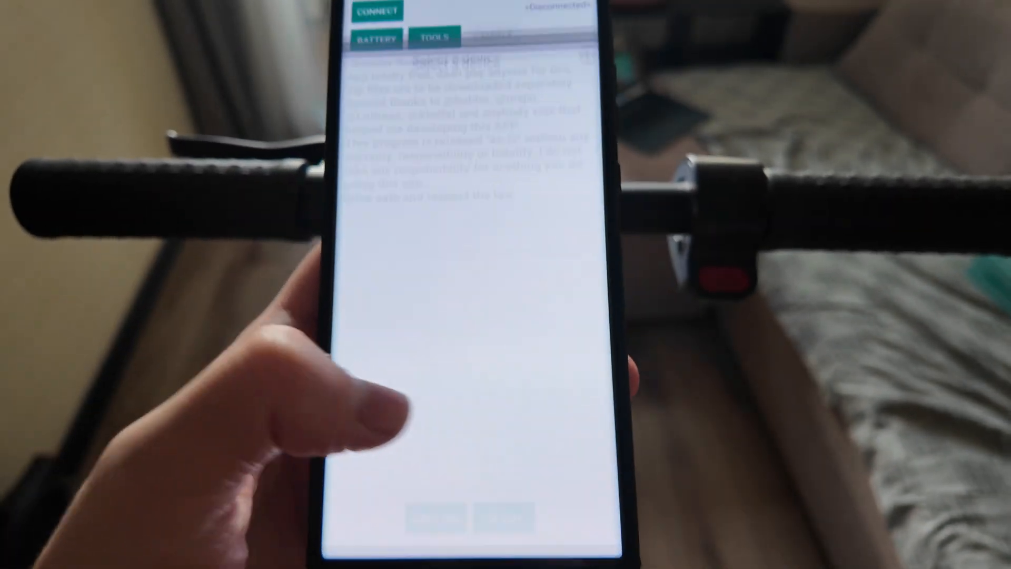
# Accept the disclaimer and connect to scooter MIScooter3812 (M365 PRO)
pyautogui.click(377, 12)
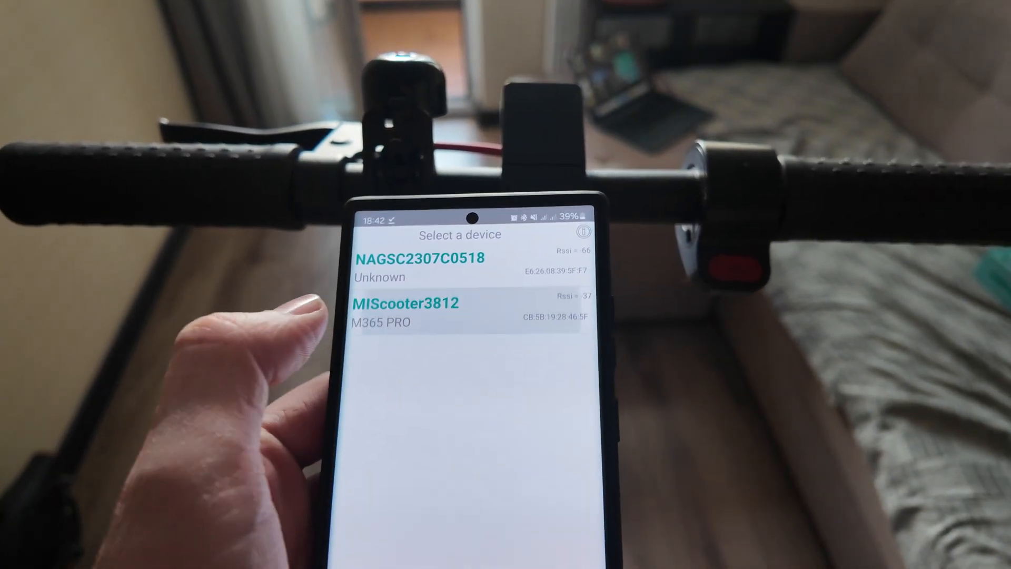
pyautogui.click(404, 313)
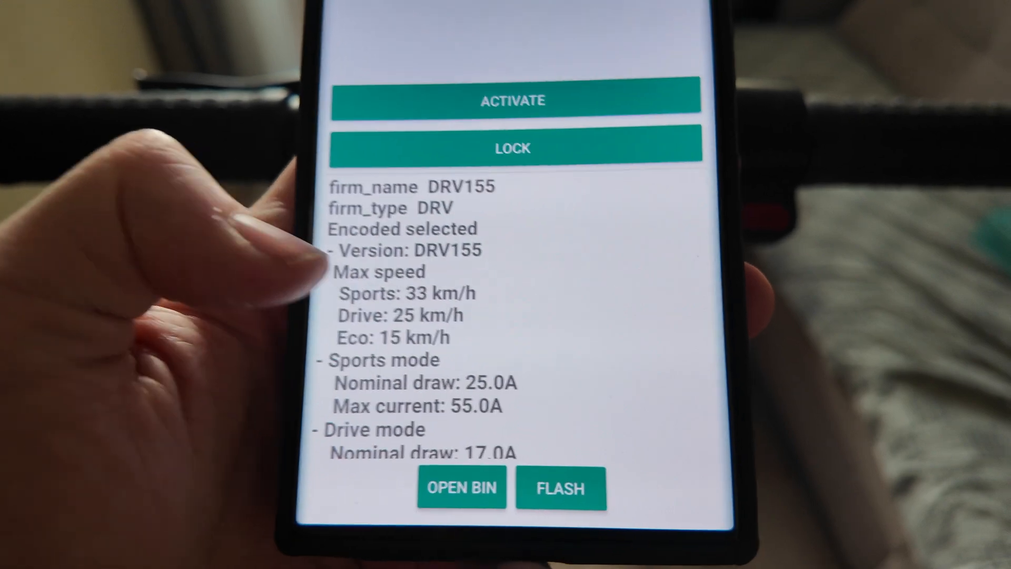
# Scroll the DRV155 details to Drive mode at 17 A nominal, 32 A max, and Eco at 7 A
pyautogui.scroll(-3)
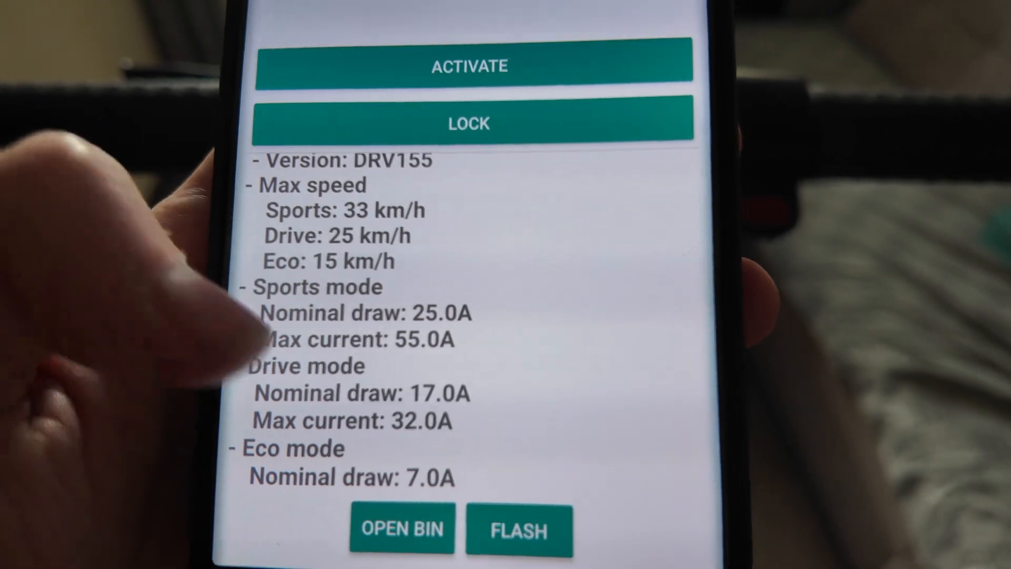
pyautogui.scroll(-3)
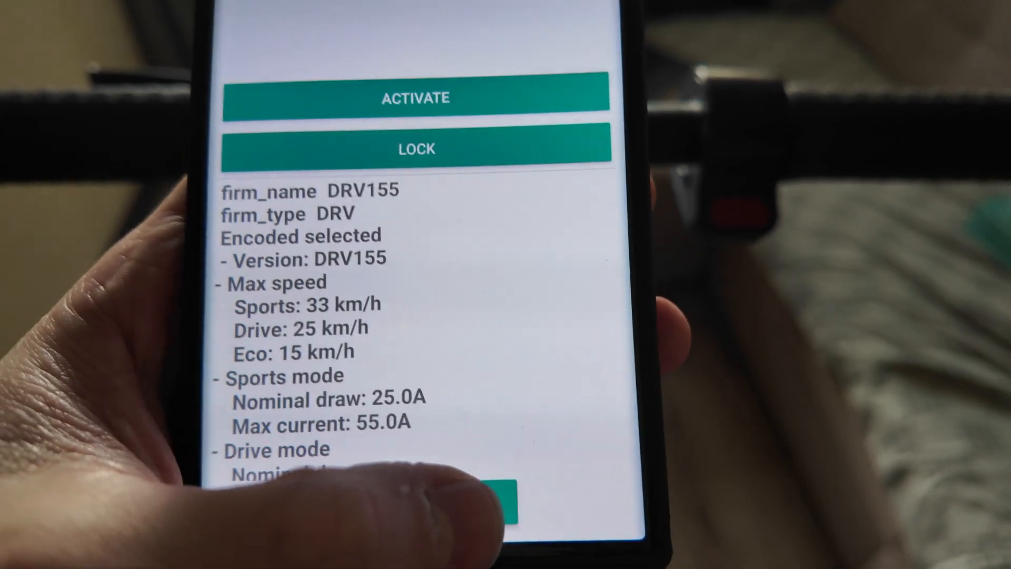
# Flash DRV155 firmware to the scooter and wait for DRV 155 on the info screen
pyautogui.click(510, 497)
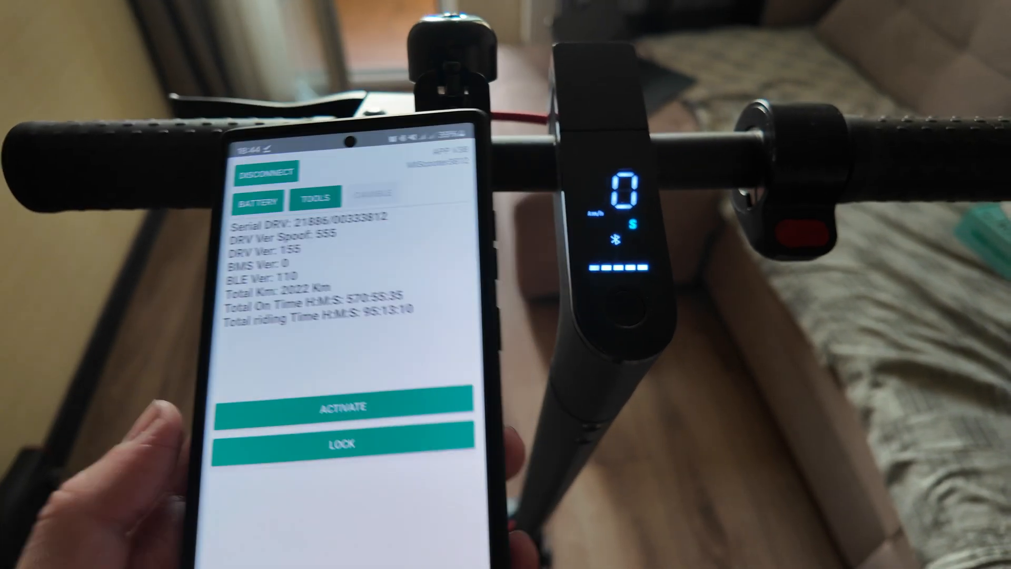
pyautogui.click(315, 196)
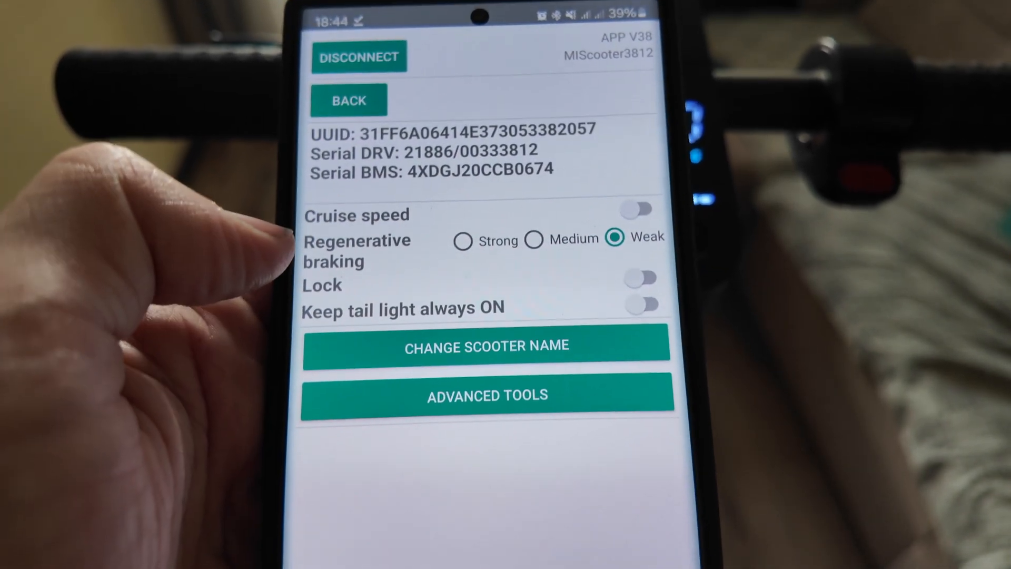
pyautogui.click(348, 101)
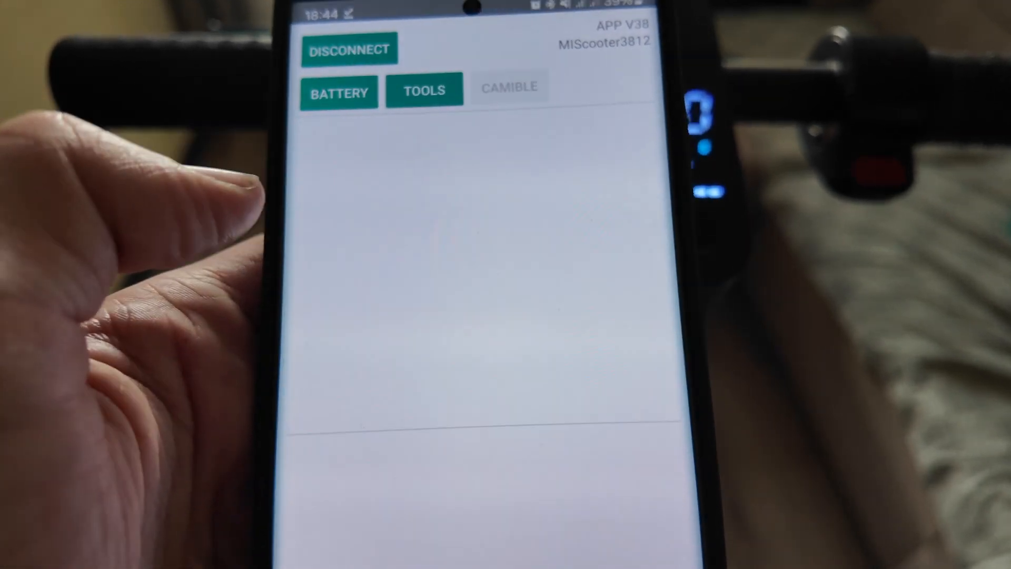
pyautogui.click(338, 92)
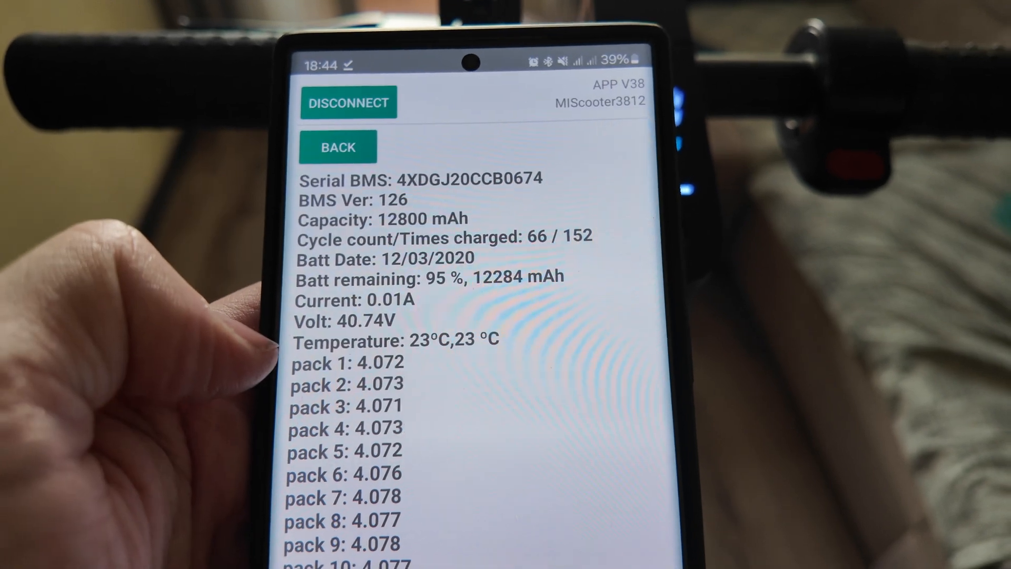
# Leave the battery details and return to the info page showing BMS version 126
pyautogui.click(338, 147)
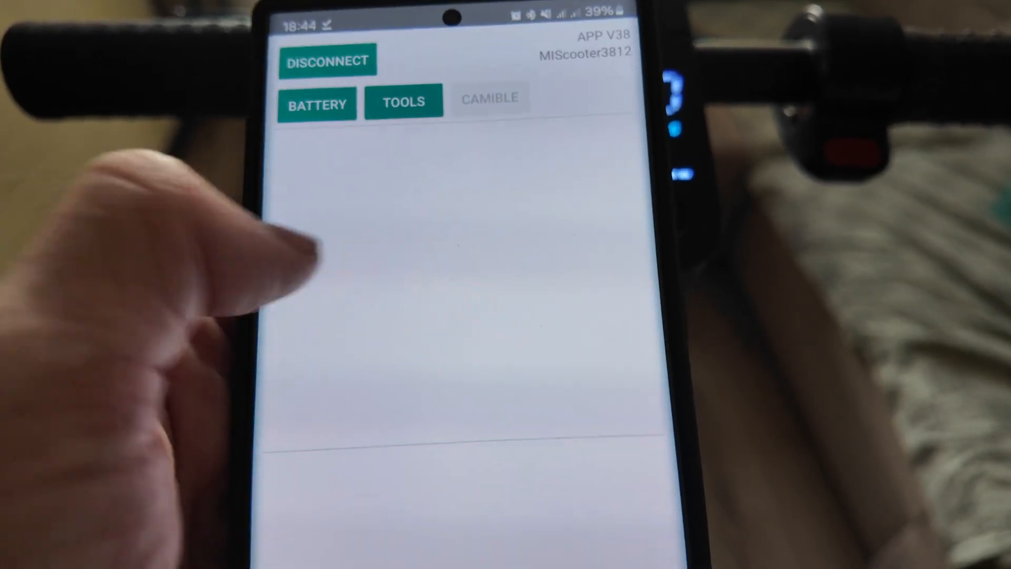
pyautogui.click(403, 102)
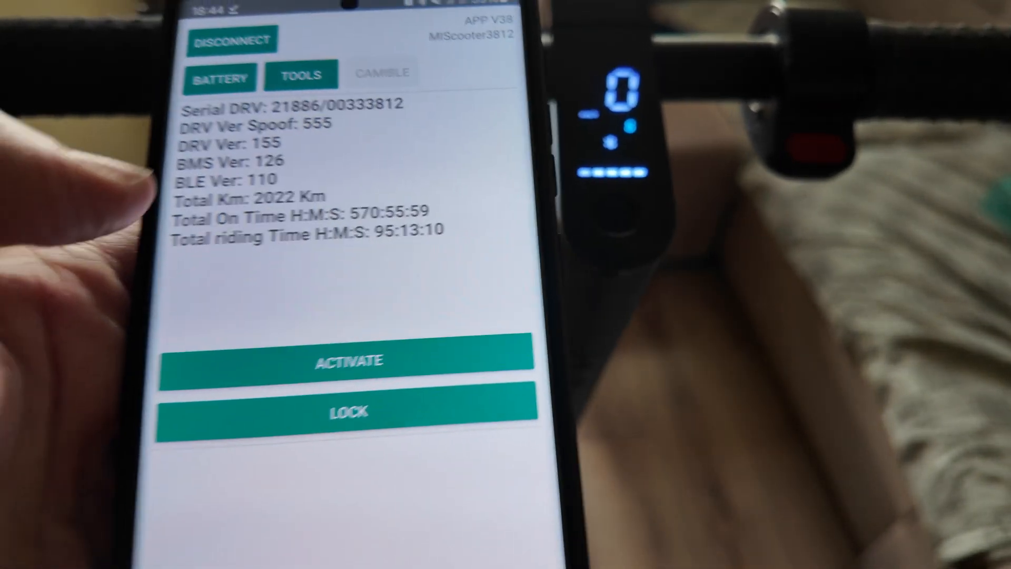